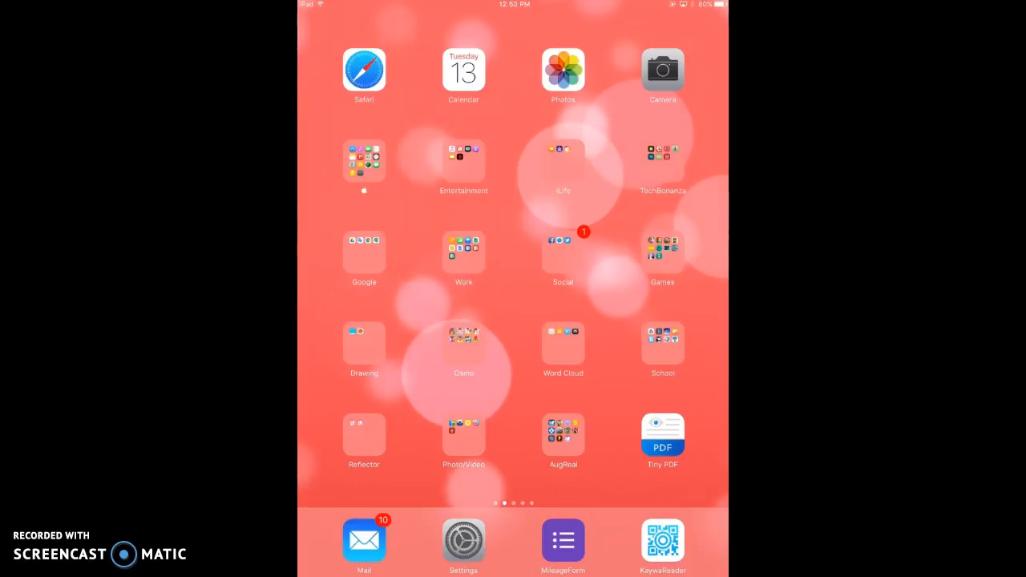
# Step: Launch TinyPDF from the Home Screen to its document import choices
pyautogui.click(661, 437)
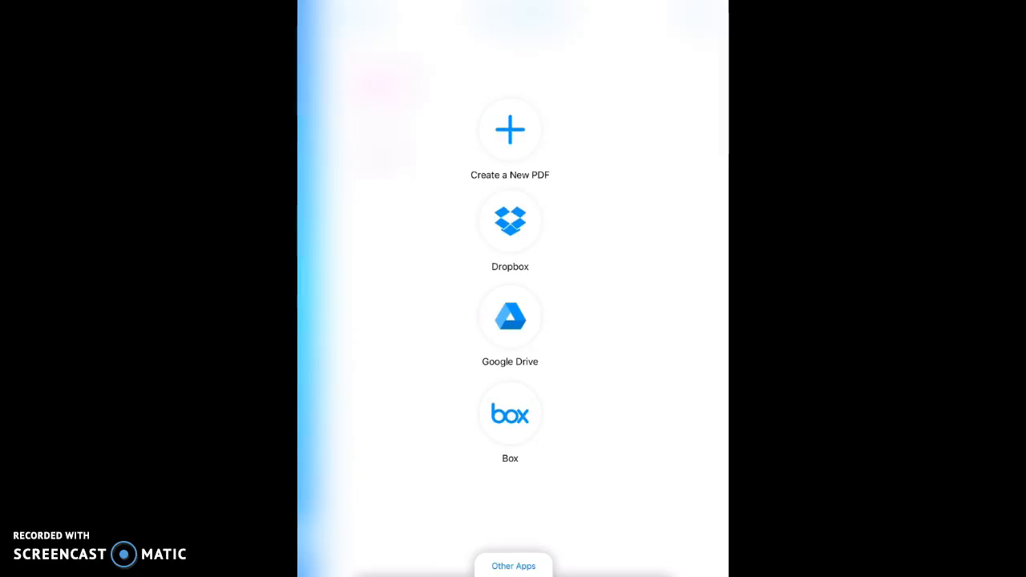
pyautogui.click(510, 314)
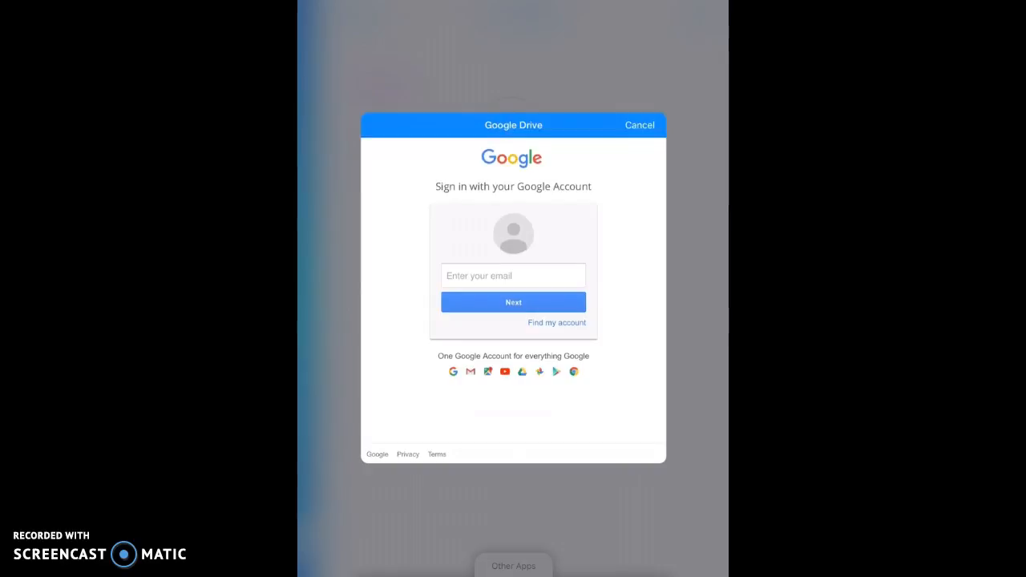
pyautogui.click(512, 276)
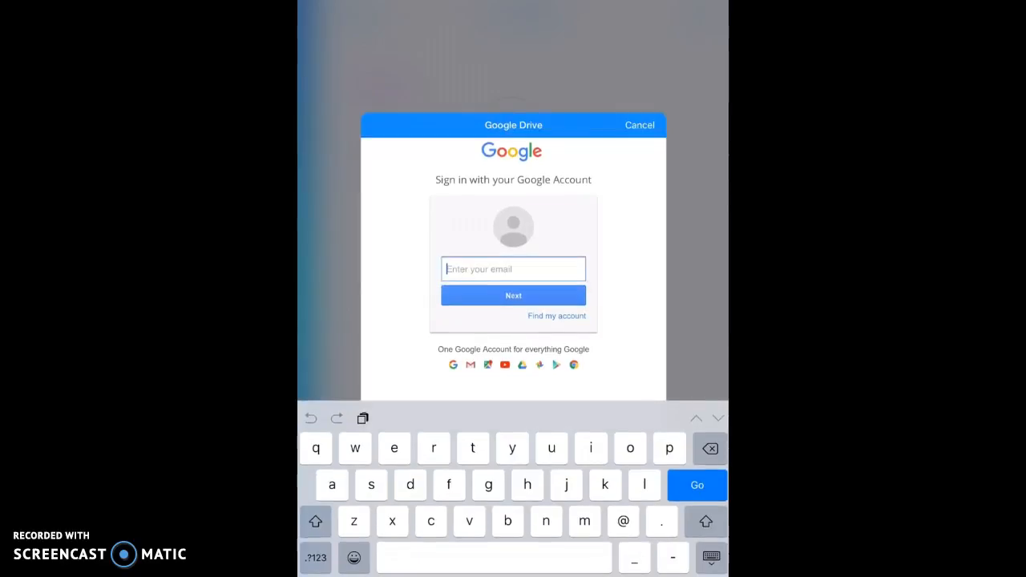
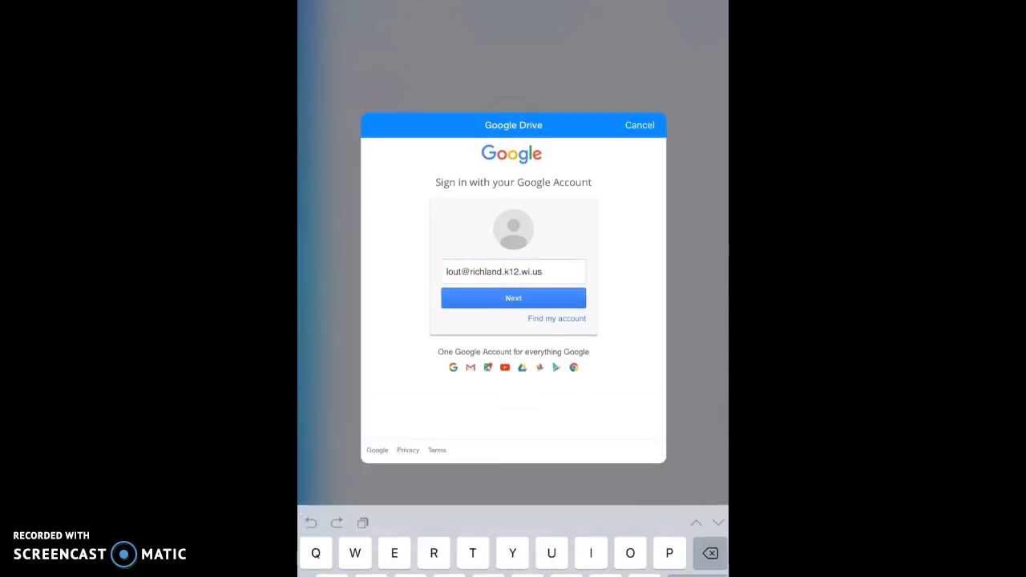
pyautogui.click(513, 297)
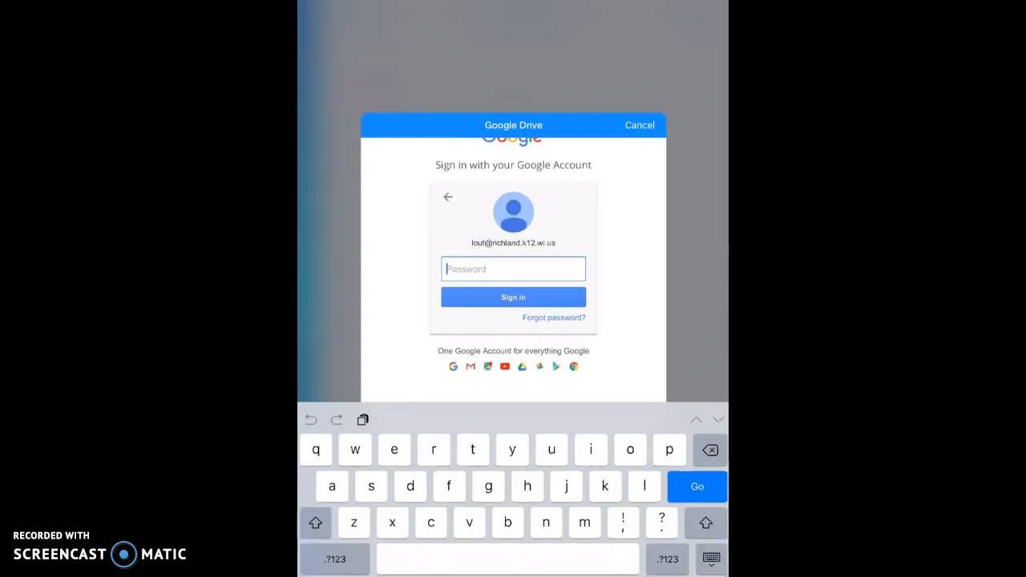
pyautogui.click(334, 558)
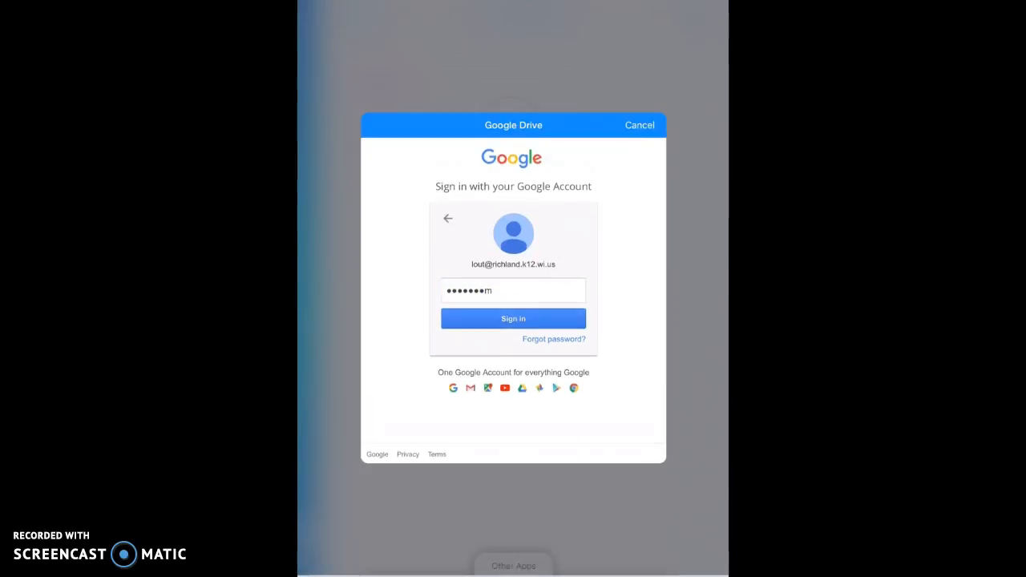
pyautogui.click(513, 317)
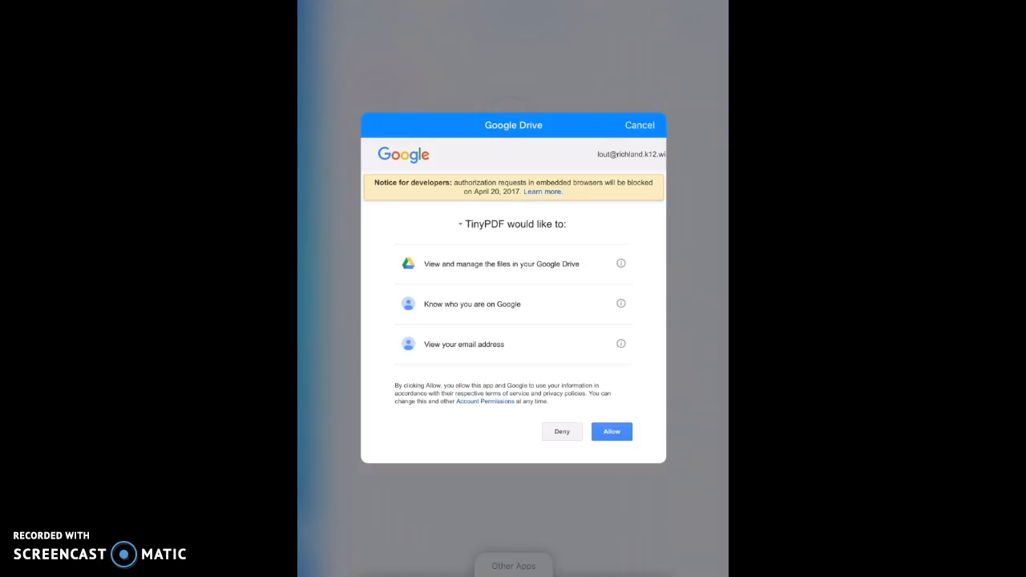
# Step: Grant Drive access and import the level_A_at the park form from the F&P Assessment Forms folders
pyautogui.click(611, 431)
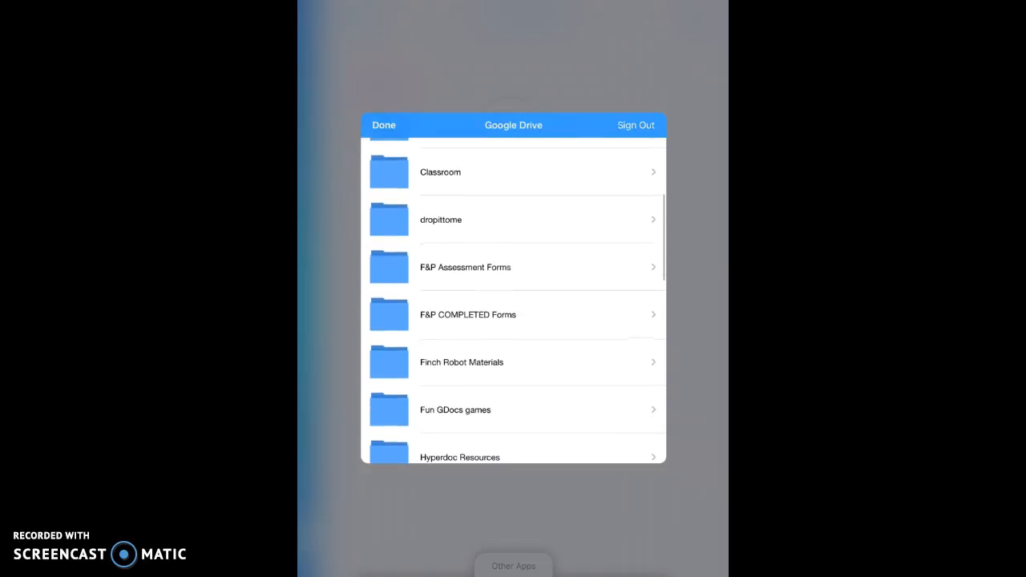
pyautogui.scroll(-3)
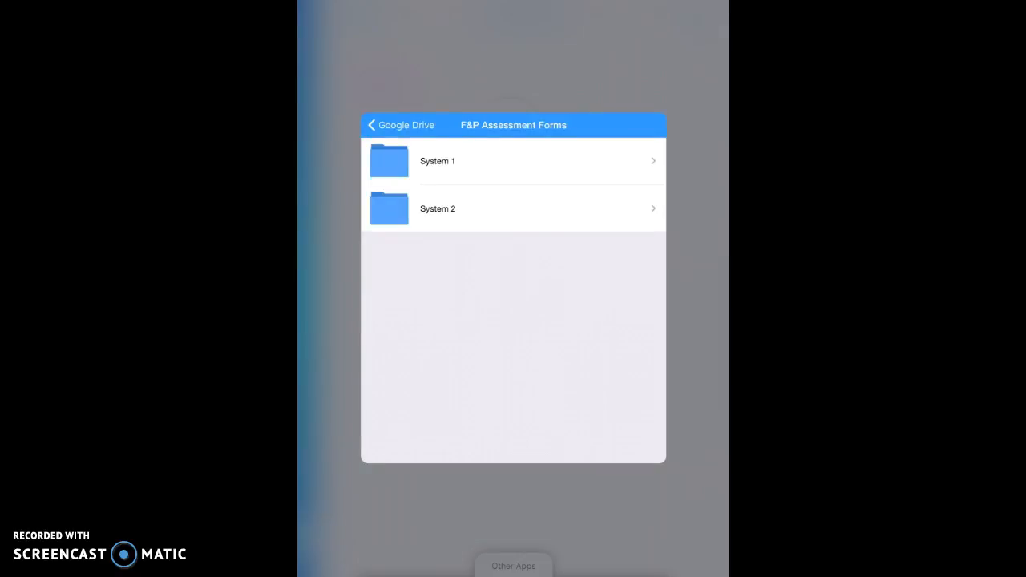
pyautogui.click(513, 161)
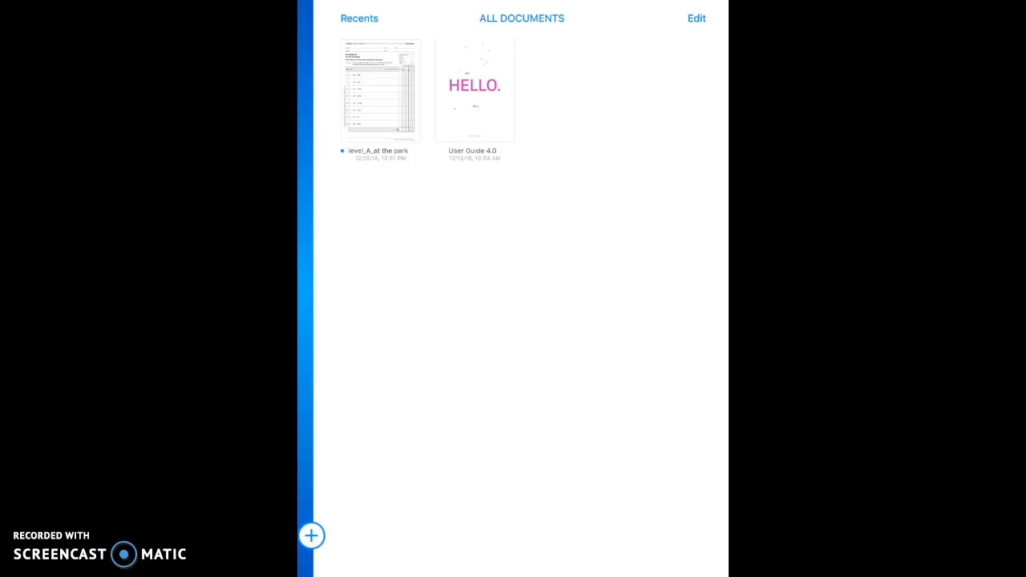
# Step: Duplicate the level_A_at the park form, creating level_A_at the park-1 in the library
pyautogui.click(695, 18)
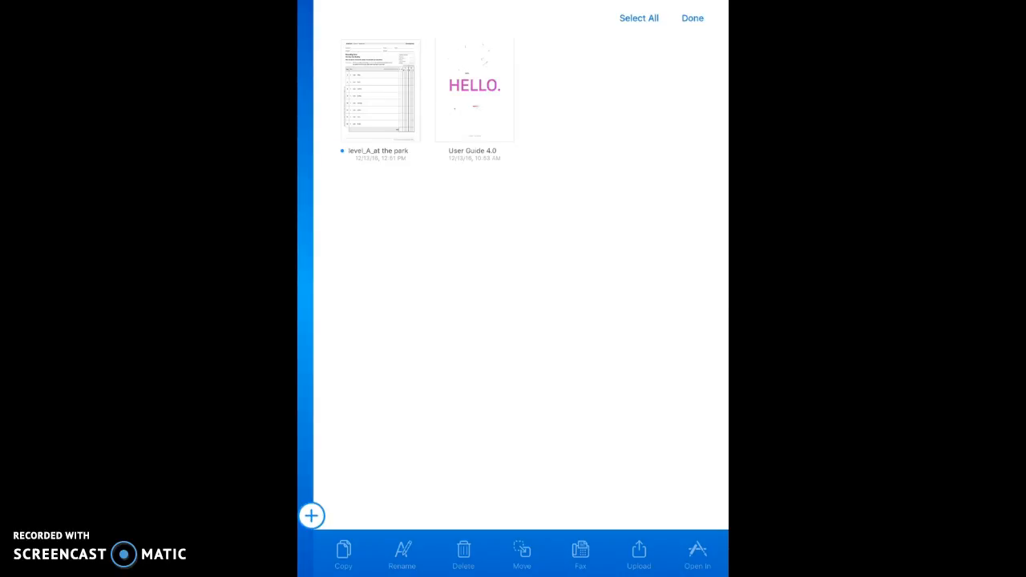
pyautogui.click(380, 90)
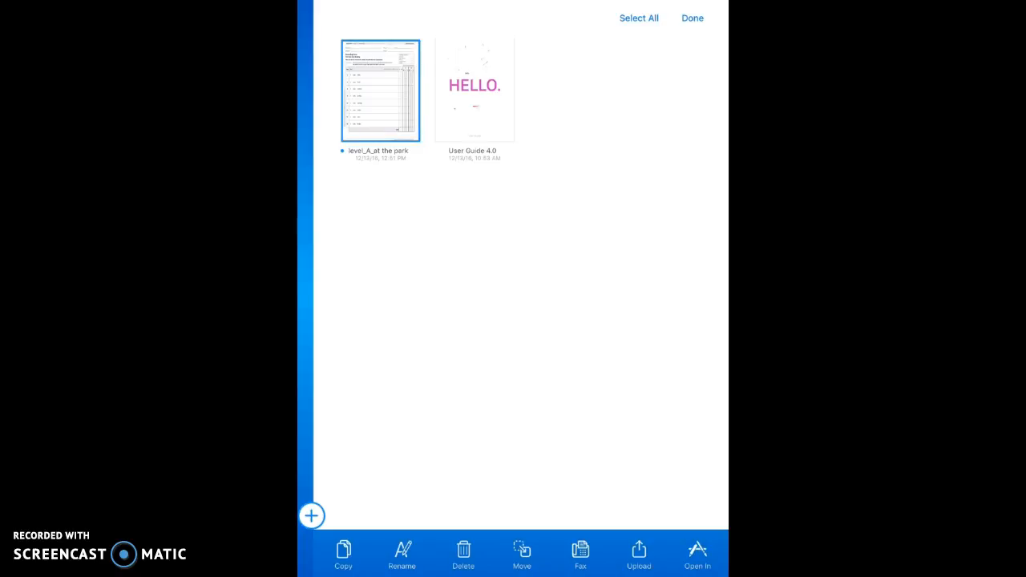
pyautogui.click(343, 553)
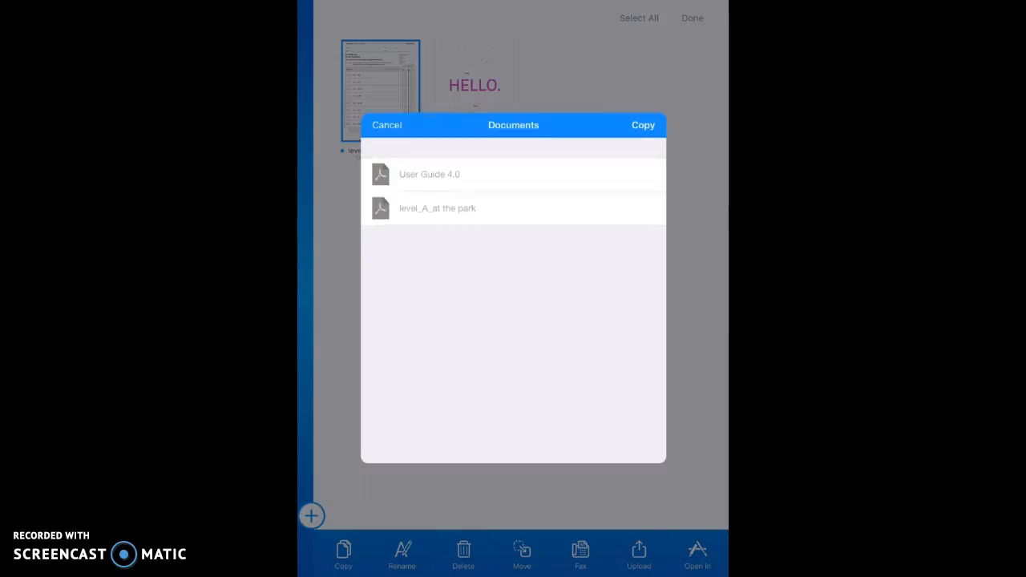
pyautogui.click(641, 125)
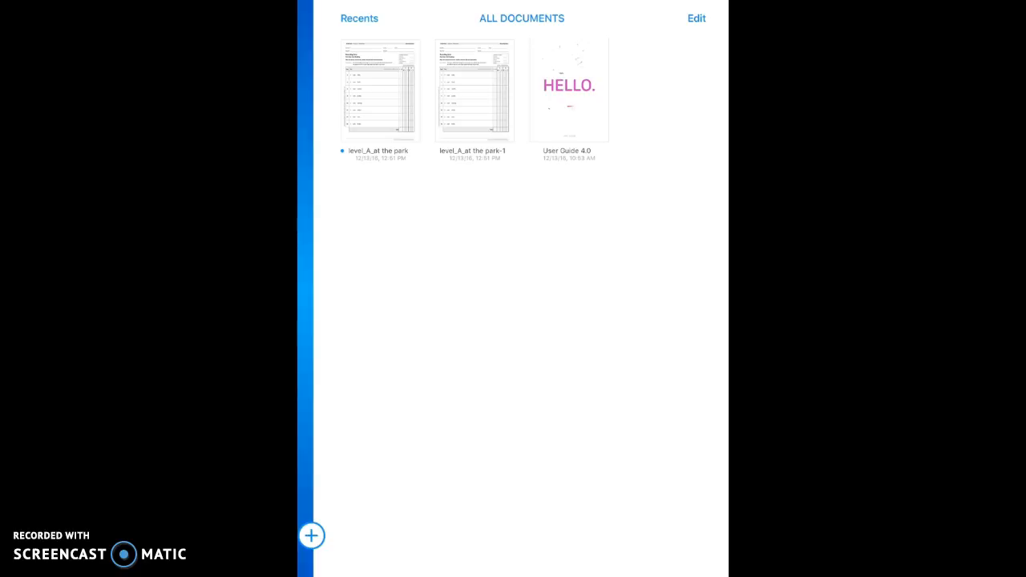
# Step: Rename the copied form to end in 'suzy student' and open it
pyautogui.click(695, 17)
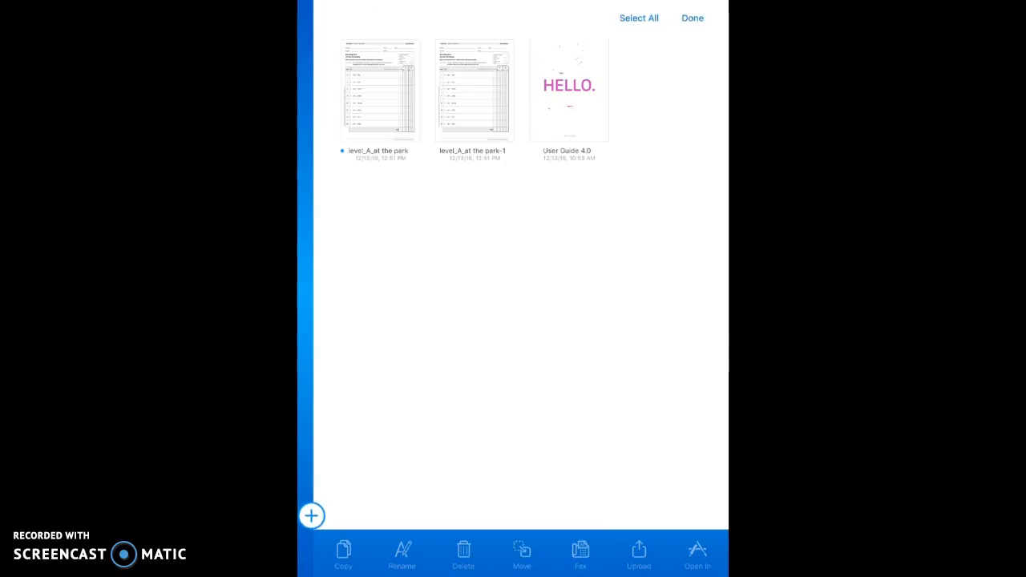
pyautogui.click(475, 89)
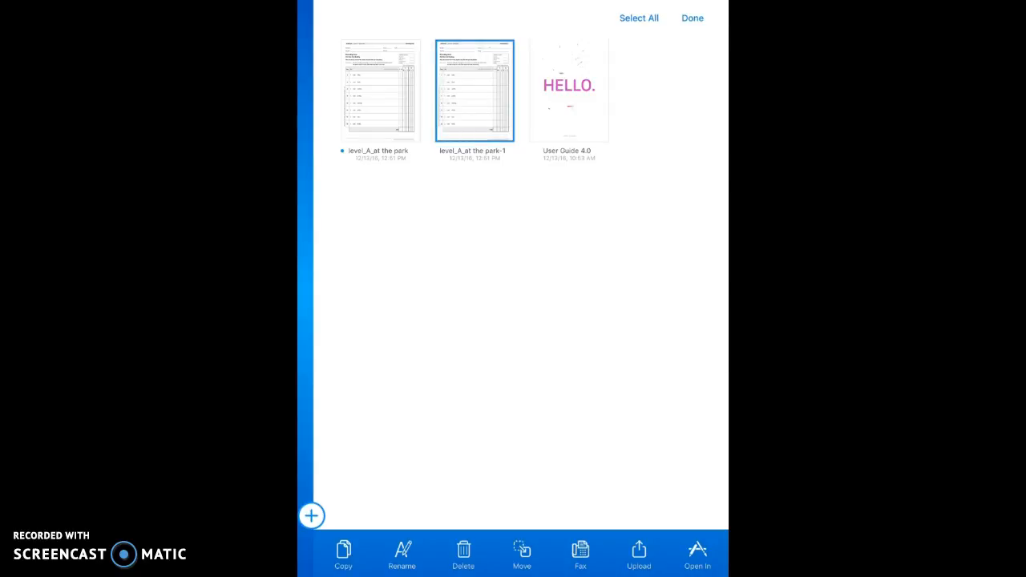
pyautogui.click(400, 553)
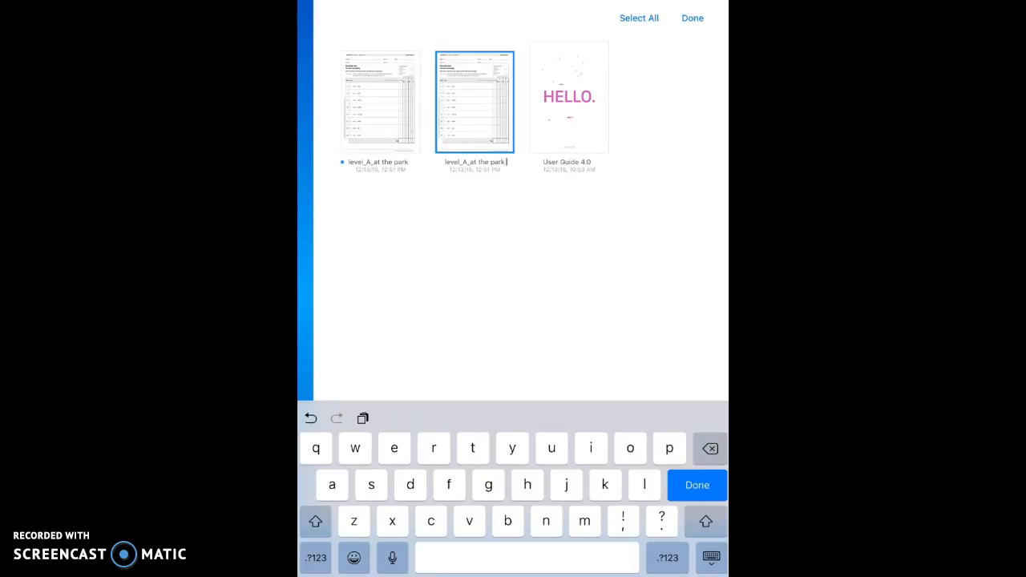
pyautogui.write('suzy')
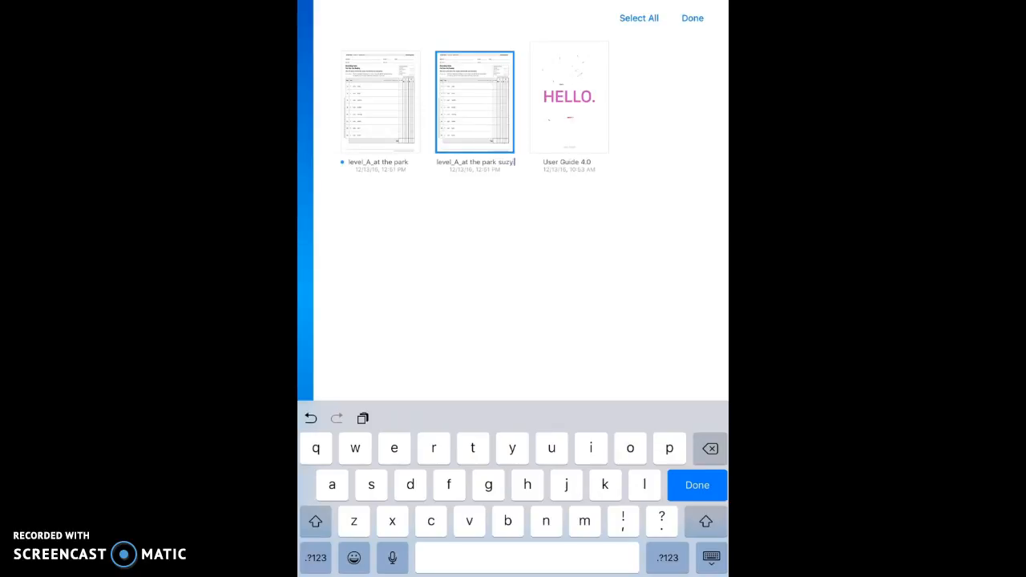
pyautogui.write('student')
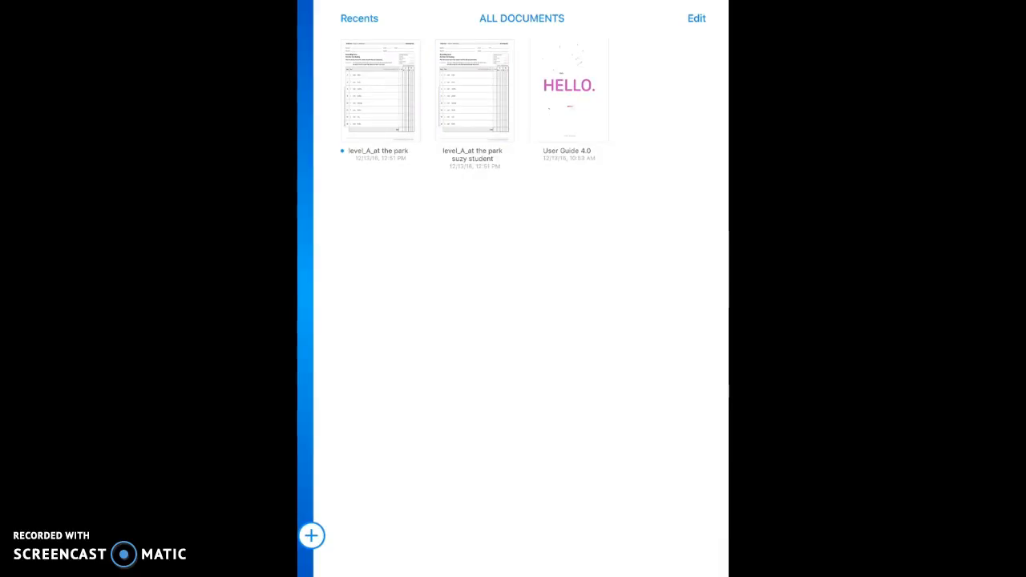
pyautogui.click(471, 90)
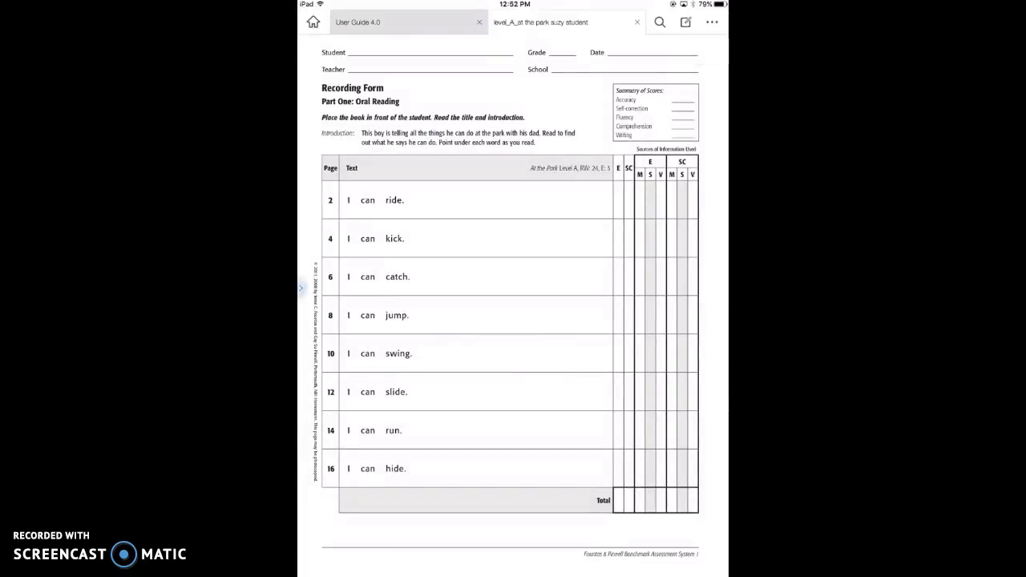
# Step: Enter annotation mode on the student form and choose black ink
pyautogui.scroll(-3)
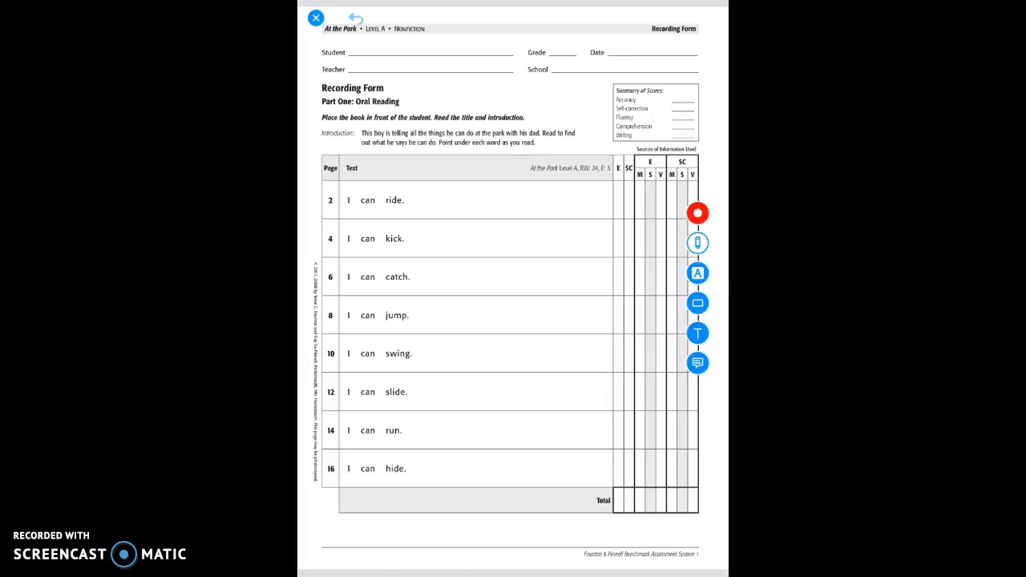
pyautogui.click(698, 213)
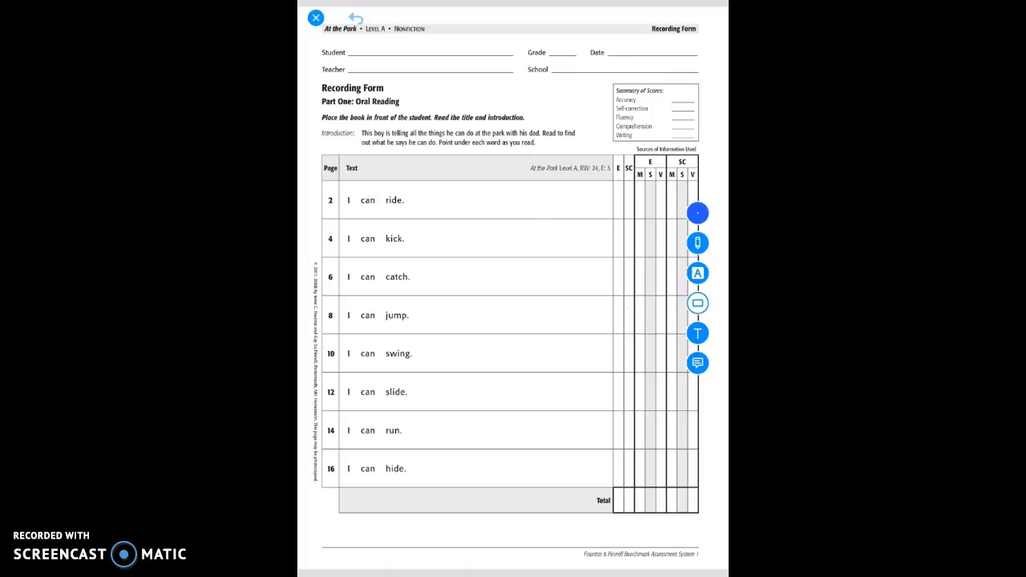
# Step: With the pen, write 'Student' on the Student line and circle 'ride'
pyautogui.click(697, 211)
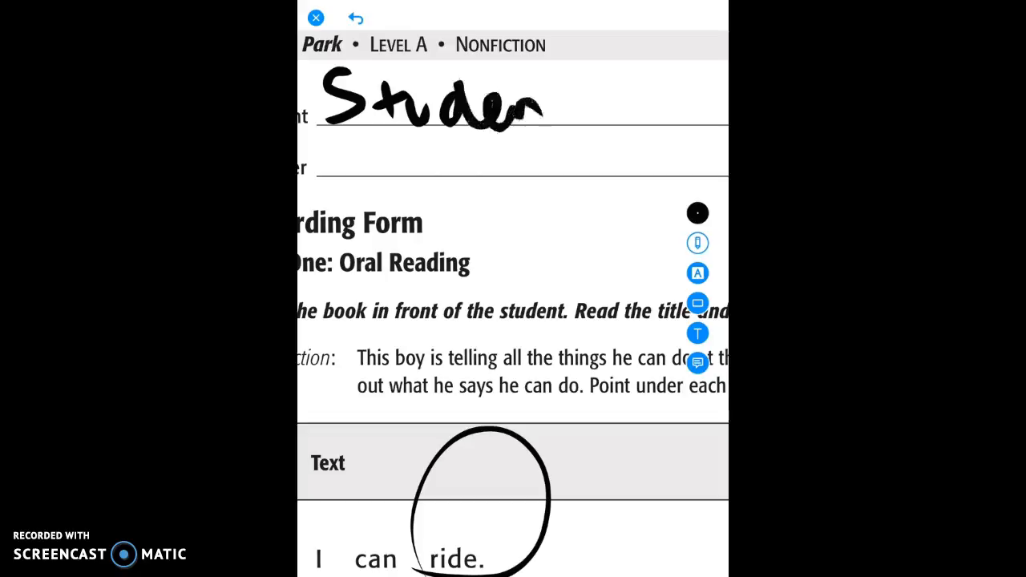
pyautogui.moveTo(529, 104); pyautogui.dragTo(585, 97)
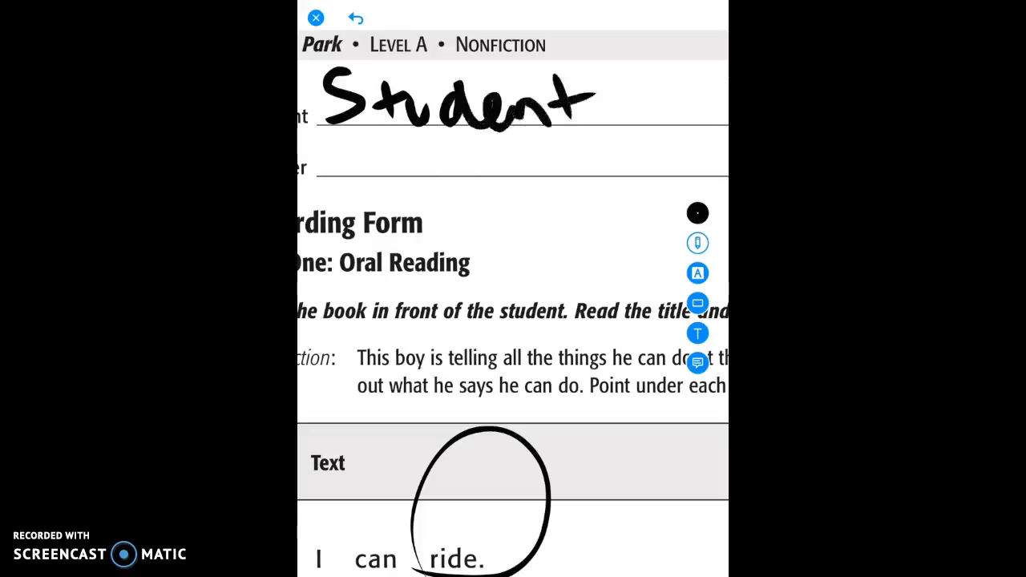